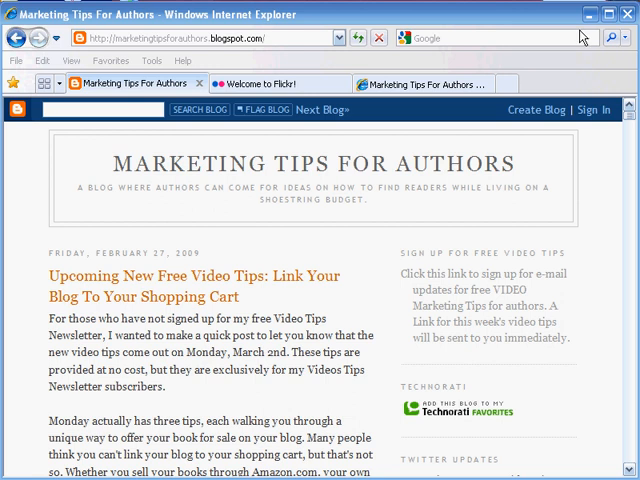
Switch to the signed-in Flickr page and bring the recent photostream uploads into view.
{"action": "left_click", "coordinate": [270, 84]}
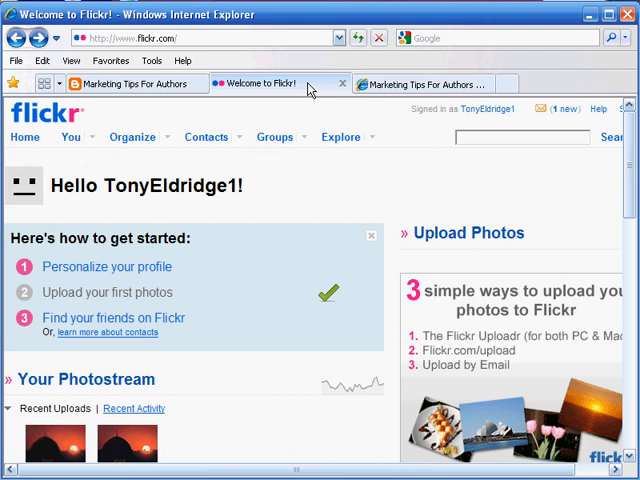
{"action": "mouse_move", "coordinate": [102, 120]}
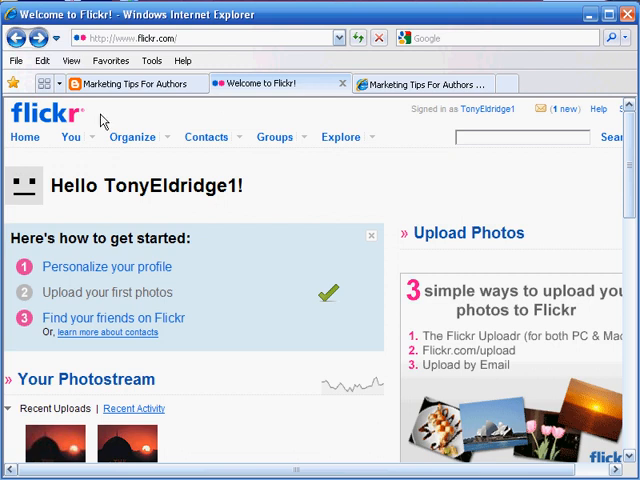
{"action": "mouse_move", "coordinate": [156, 190]}
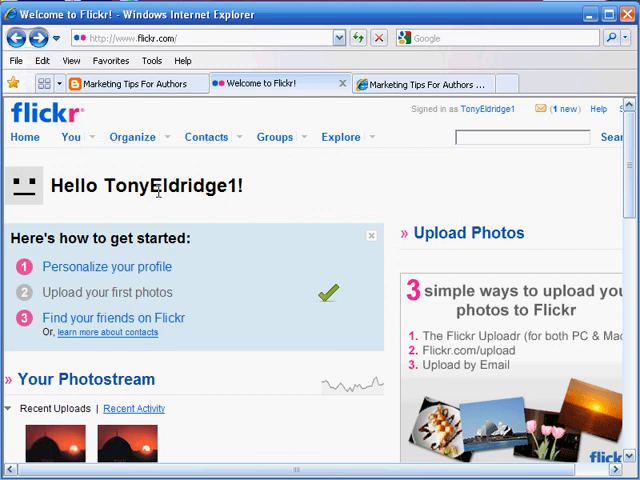
{"action": "mouse_move", "coordinate": [332, 202]}
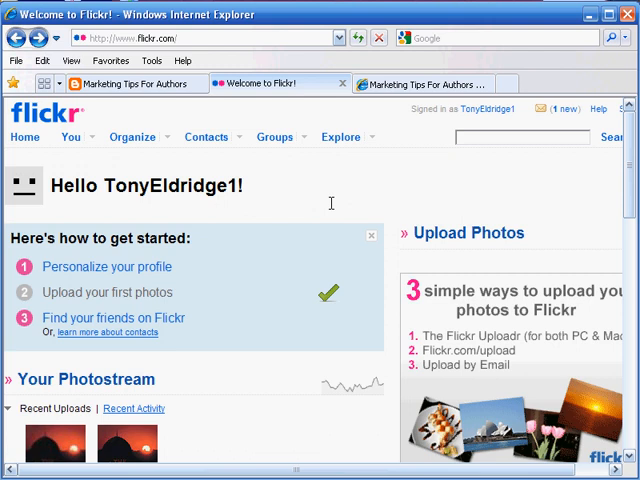
{"action": "scroll", "scroll_direction": "down", "scroll_amount": 3}
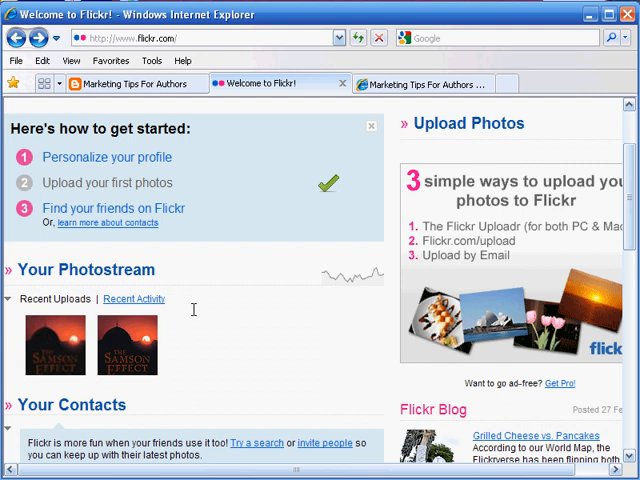
{"action": "mouse_move", "coordinate": [116, 356]}
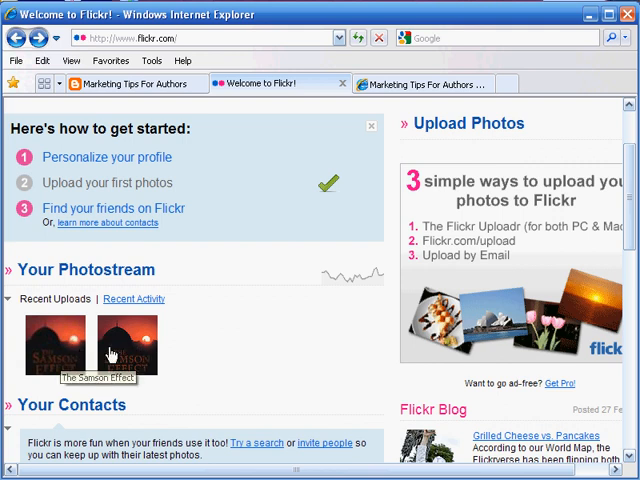
{"action": "mouse_move", "coordinate": [204, 364]}
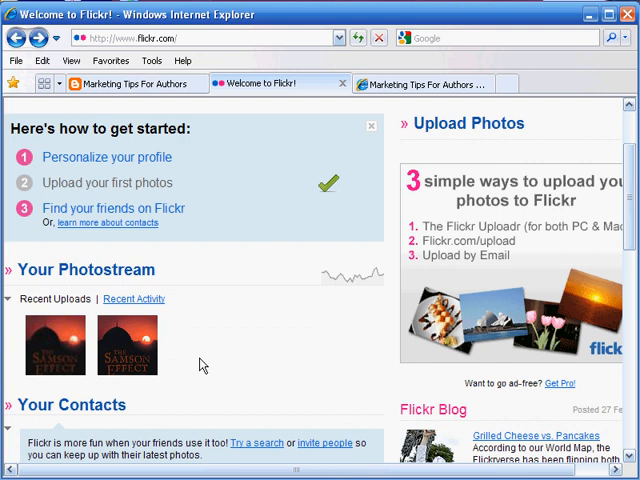
{"action": "mouse_move", "coordinate": [144, 344]}
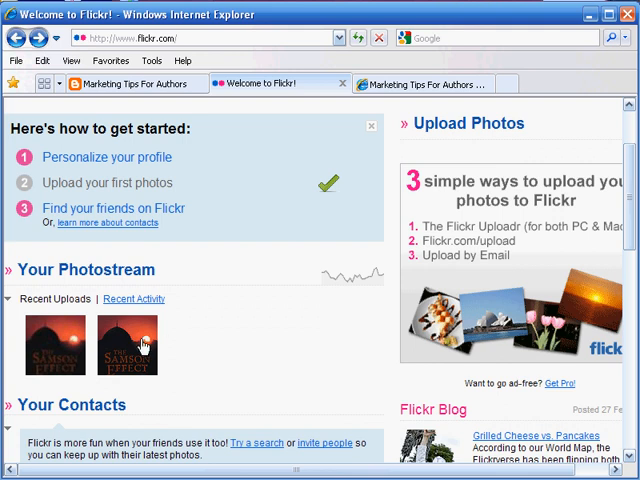
{"action": "mouse_move", "coordinate": [62, 356]}
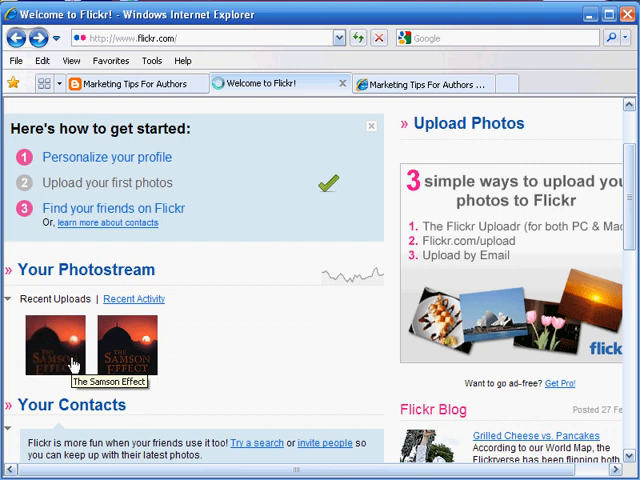
Open The Samson Effect cover photo's page and its Share This options.
{"action": "left_click", "coordinate": [56, 350]}
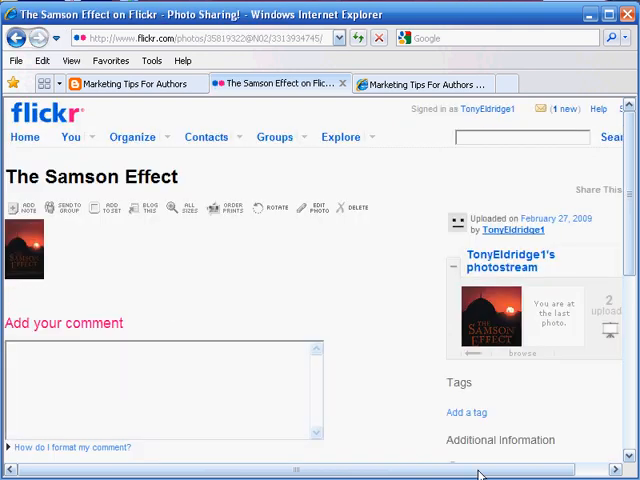
{"action": "scroll", "scroll_direction": "right", "scroll_amount": 3}
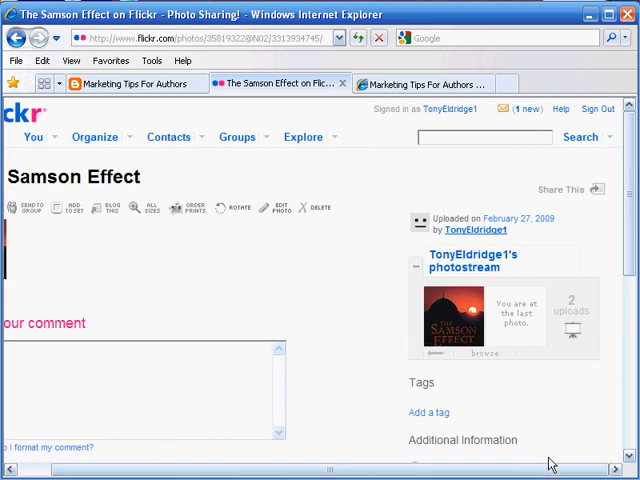
{"action": "mouse_move", "coordinate": [562, 228]}
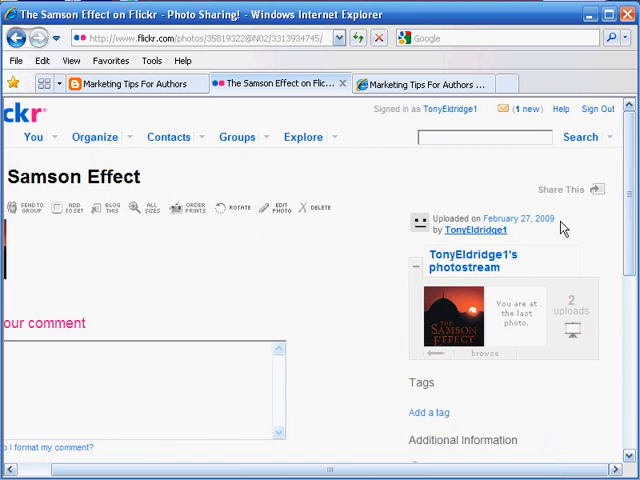
{"action": "mouse_move", "coordinate": [564, 190]}
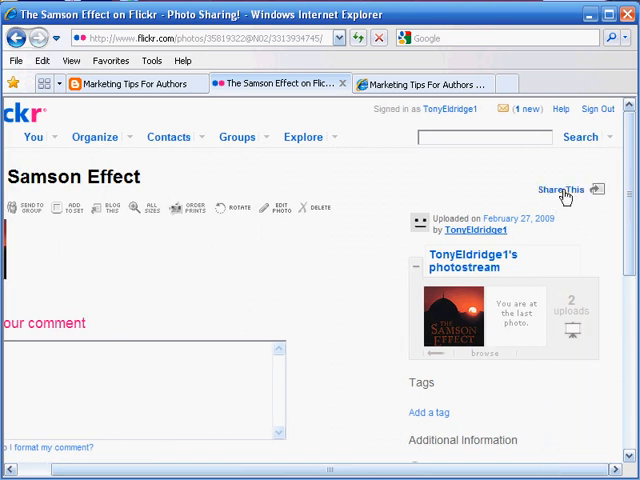
{"action": "left_click", "coordinate": [560, 190]}
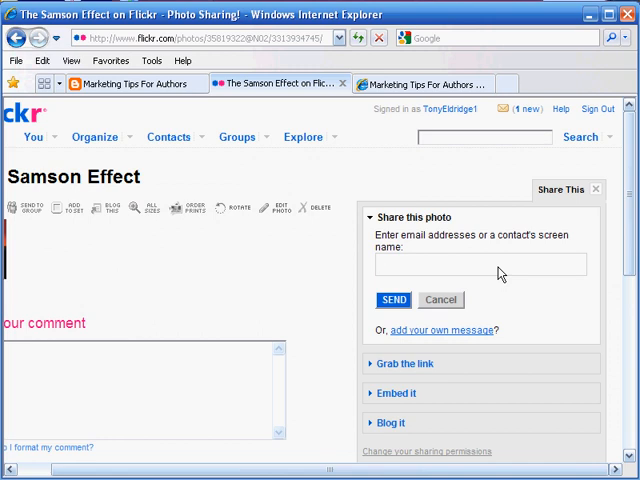
{"action": "mouse_move", "coordinate": [496, 272]}
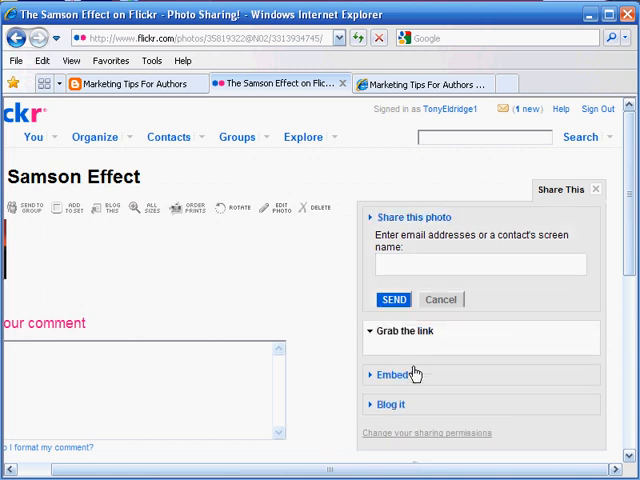
Expand the share panel to reveal the photo's HTML embed code.
{"action": "left_click", "coordinate": [404, 332]}
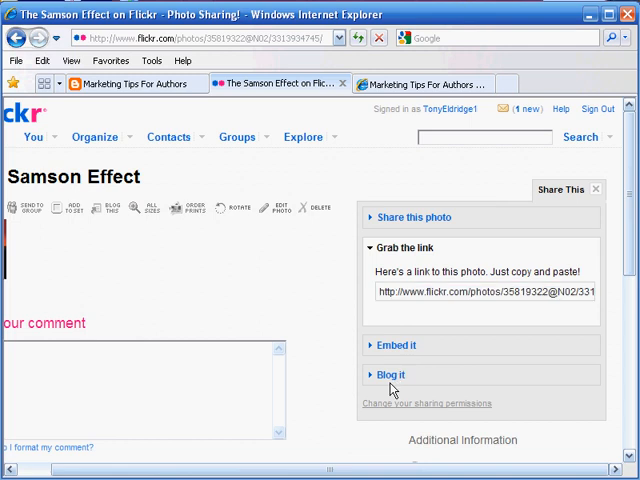
{"action": "left_click", "coordinate": [392, 374]}
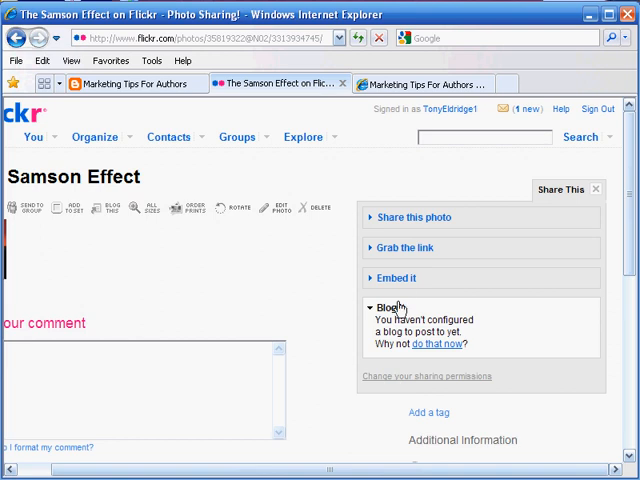
{"action": "left_click", "coordinate": [396, 278]}
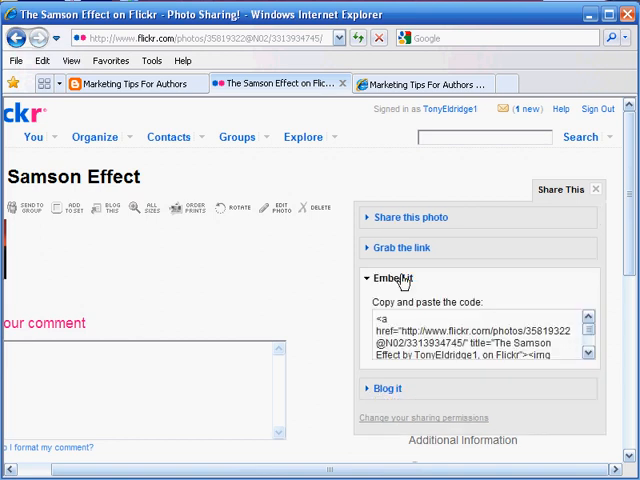
{"action": "mouse_move", "coordinate": [400, 280]}
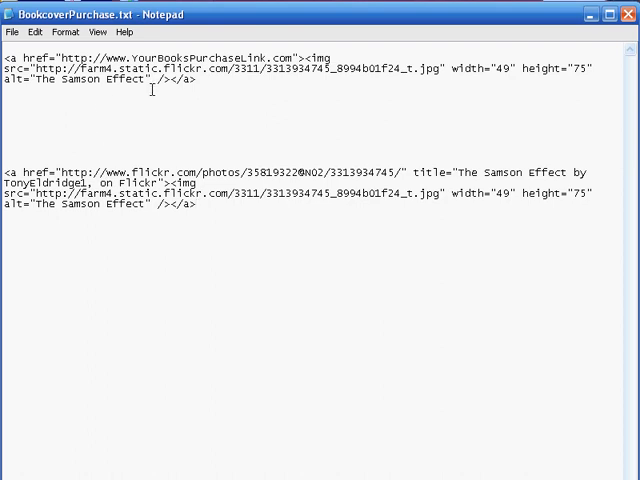
Replace the embed code's placeholder href with the Amazon product URL and select the finished code for copying.
{"action": "left_click_drag", "start_coordinate": [10, 46], "coordinate": [198, 80]}
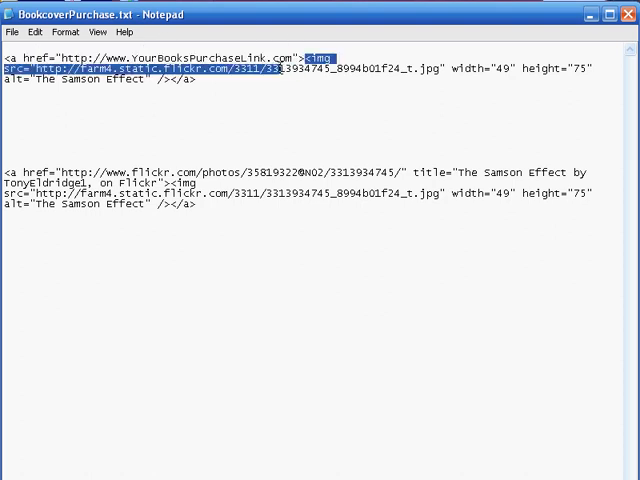
{"action": "left_click_drag", "start_coordinate": [290, 56], "coordinate": [196, 84]}
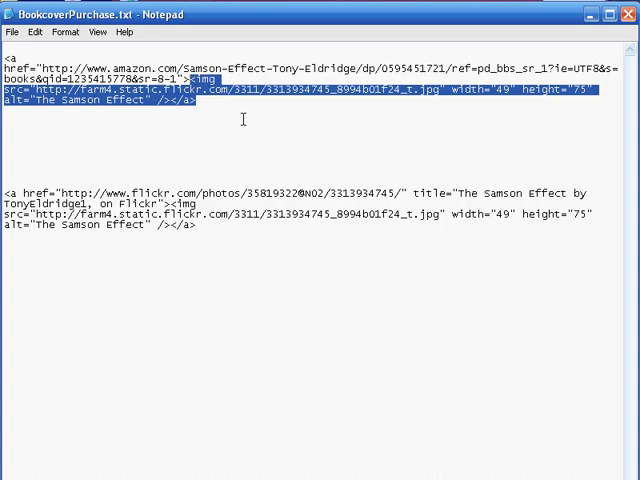
{"action": "left_click", "coordinate": [244, 120]}
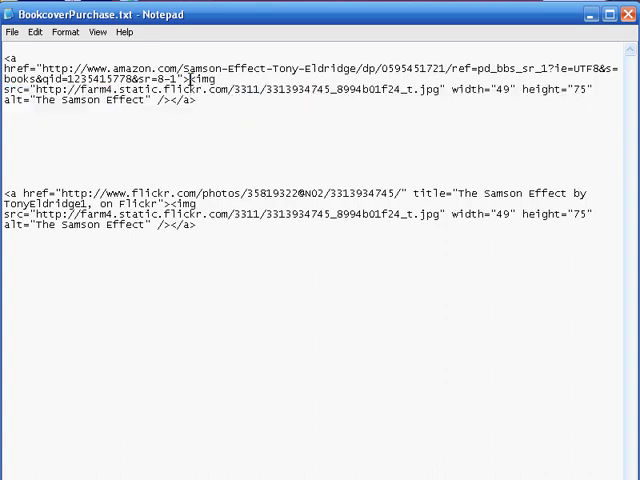
{"action": "left_click_drag", "start_coordinate": [8, 56], "coordinate": [196, 82]}
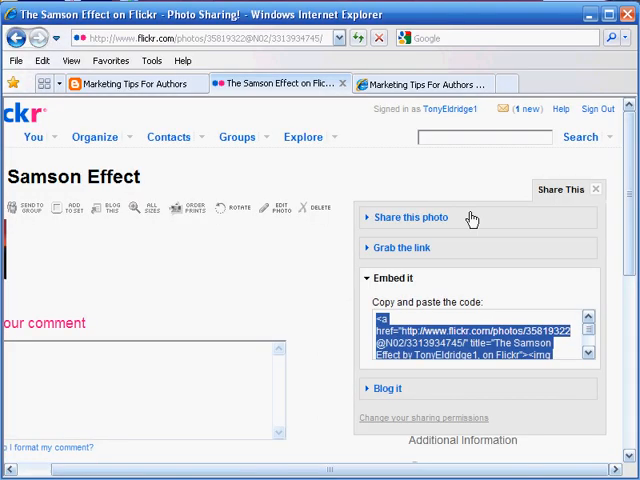
Switch to the WordPress blog, enter its dashboard and open Appearance to reach Manage Themes.
{"action": "left_click", "coordinate": [420, 84]}
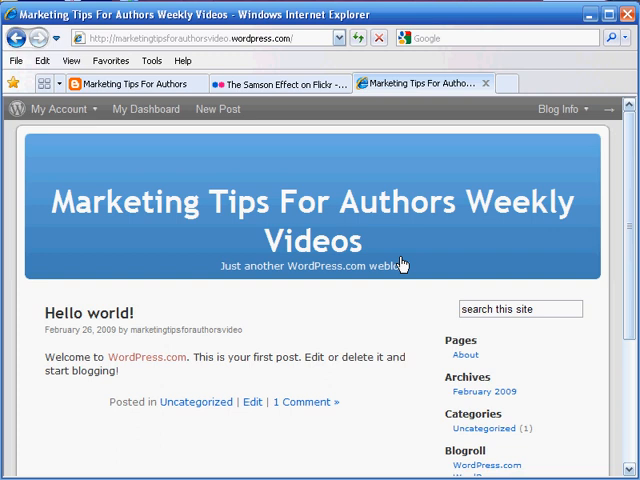
{"action": "mouse_move", "coordinate": [208, 356]}
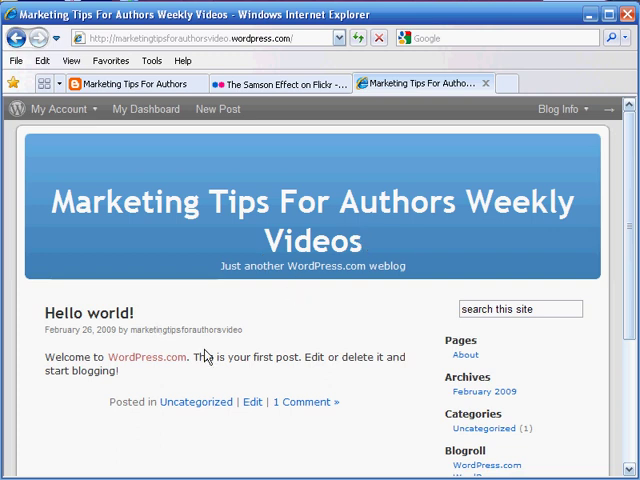
{"action": "mouse_move", "coordinate": [236, 356]}
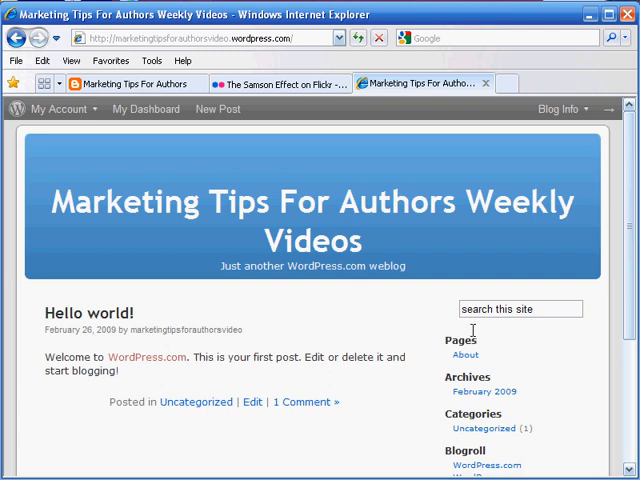
{"action": "mouse_move", "coordinate": [146, 114]}
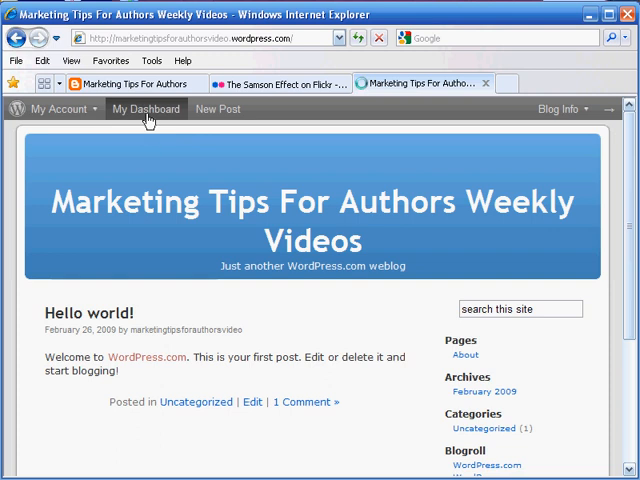
{"action": "left_click", "coordinate": [146, 108]}
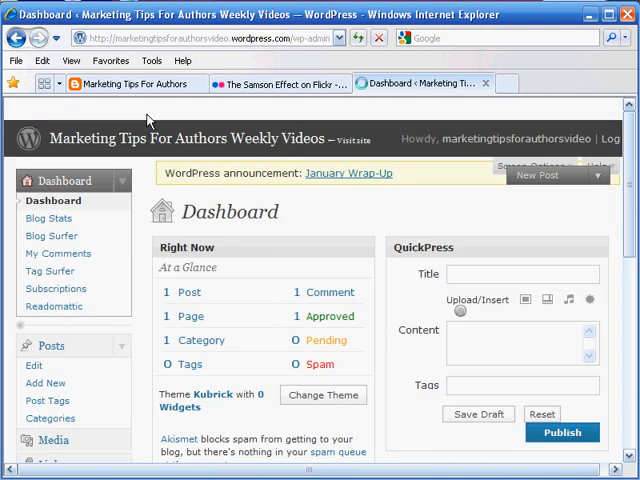
{"action": "scroll", "scroll_direction": "down", "scroll_amount": 3}
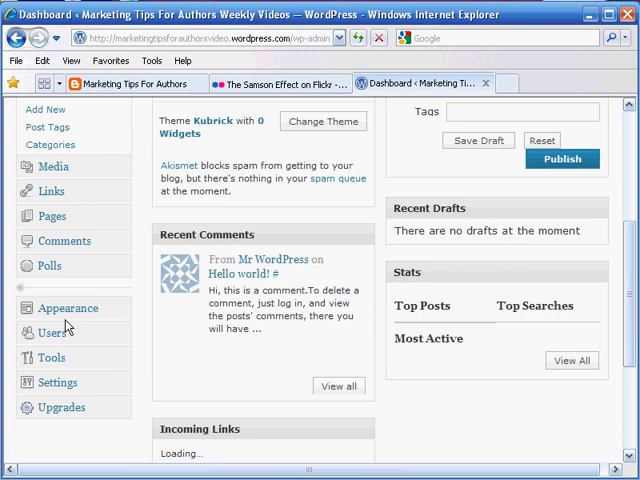
{"action": "scroll", "scroll_direction": "down", "scroll_amount": 3}
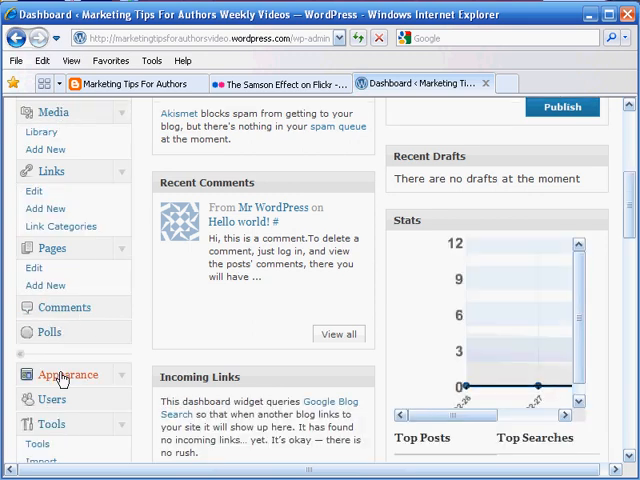
{"action": "left_click", "coordinate": [68, 374]}
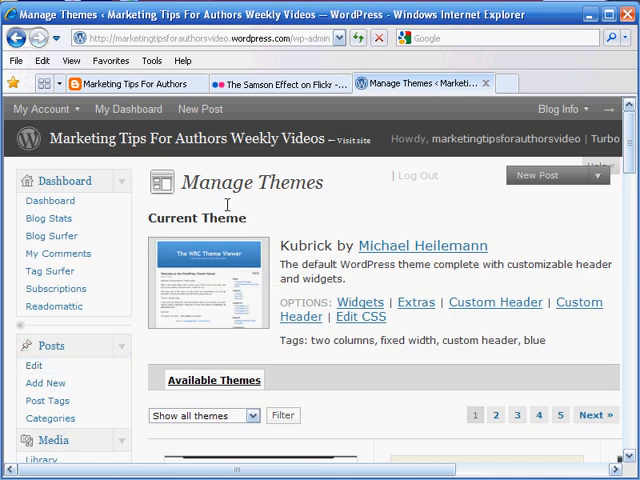
{"action": "mouse_move", "coordinate": [368, 286]}
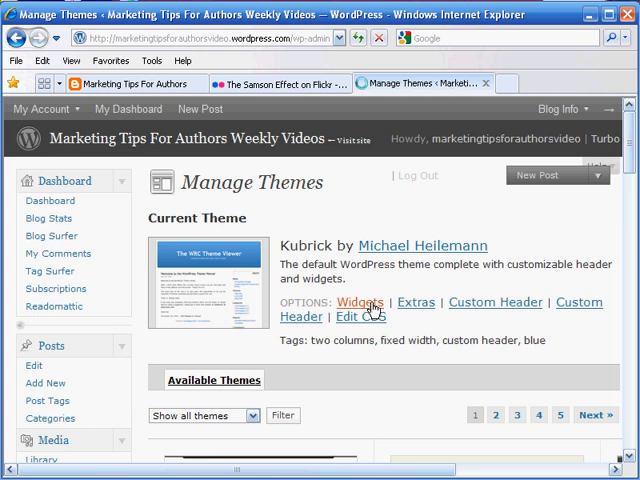
On the Widgets page, add a Text widget as the sidebar's single widget.
{"action": "left_click", "coordinate": [360, 302]}
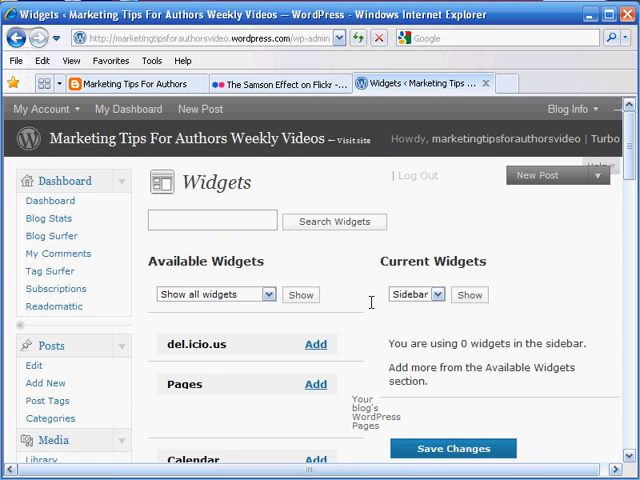
{"action": "scroll", "scroll_direction": "down", "scroll_amount": 3}
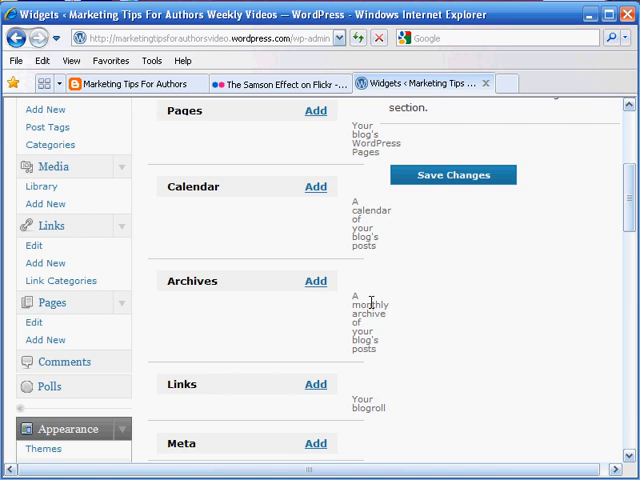
{"action": "scroll", "scroll_direction": "down", "scroll_amount": 3}
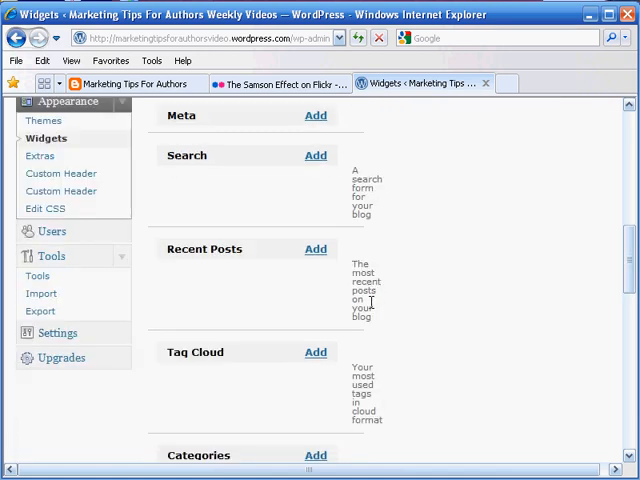
{"action": "scroll", "scroll_direction": "down", "scroll_amount": 3}
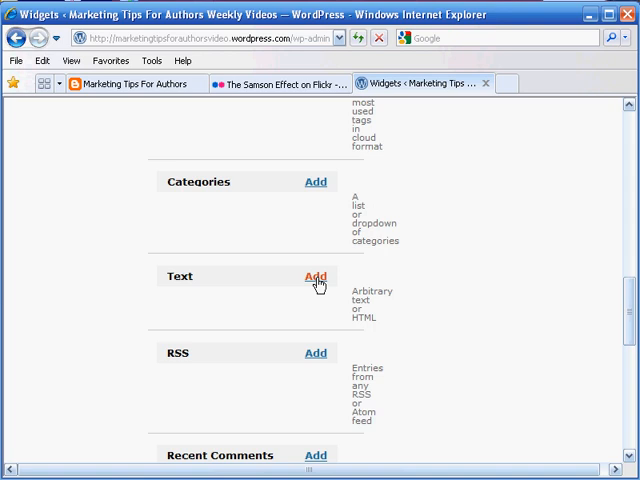
{"action": "scroll", "scroll_direction": "up", "scroll_amount": 3}
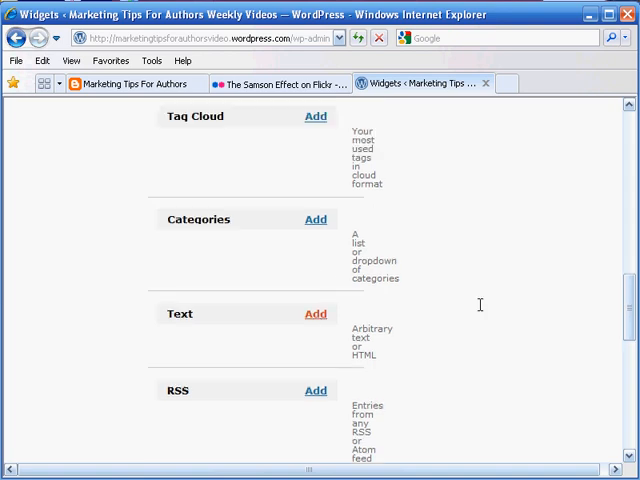
{"action": "scroll", "scroll_direction": "up", "scroll_amount": 3}
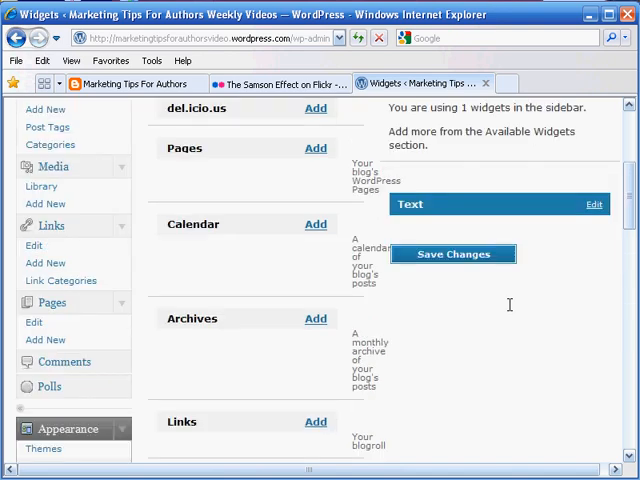
{"action": "scroll", "scroll_direction": "up", "scroll_amount": 3}
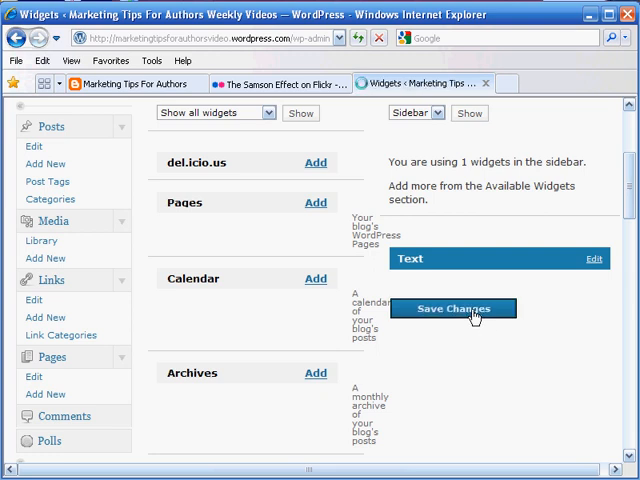
{"action": "mouse_move", "coordinate": [580, 304]}
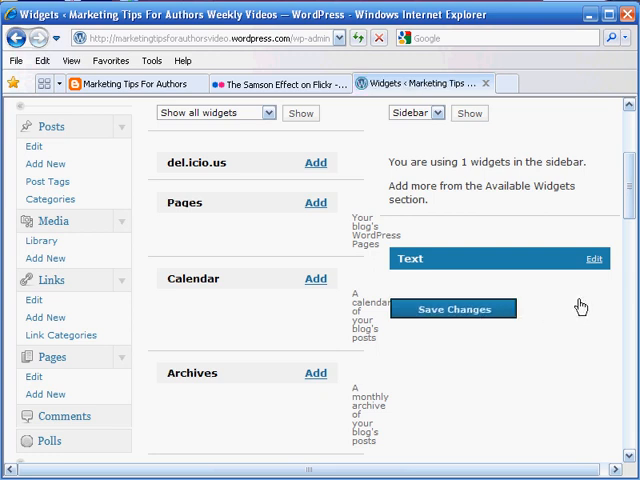
{"action": "scroll", "scroll_direction": "up", "scroll_amount": 3}
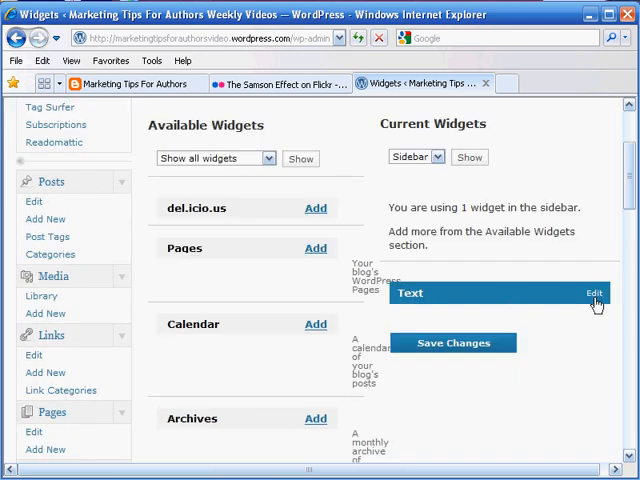
Edit the Text widget: paste the Amazon-linked embed code and title it 'Click Image To Buy Book'.
{"action": "left_click", "coordinate": [594, 292]}
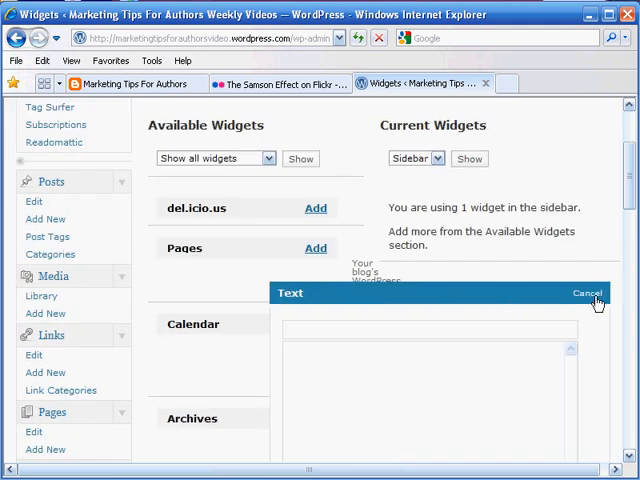
{"action": "scroll", "scroll_direction": "down", "scroll_amount": 3}
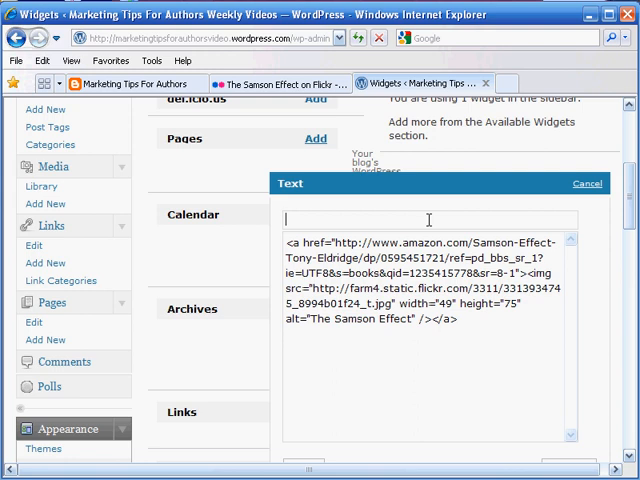
{"action": "type", "text": "c"}
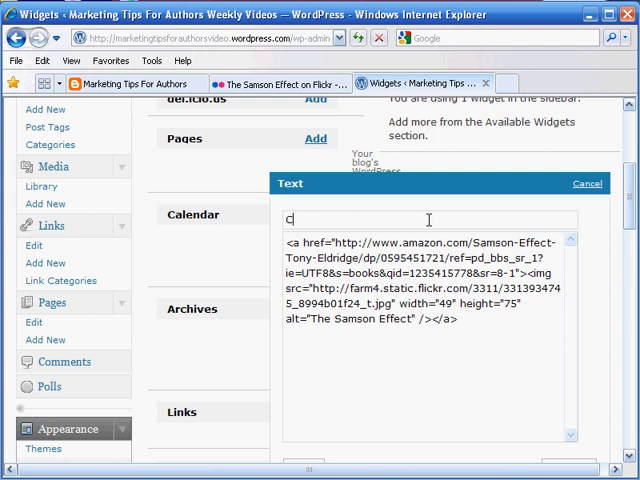
{"action": "type", "text": "lick"}
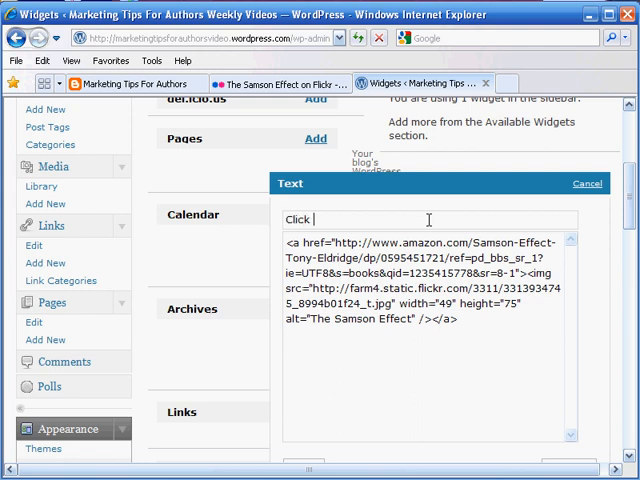
{"action": "type", "text": "Image To Buy"}
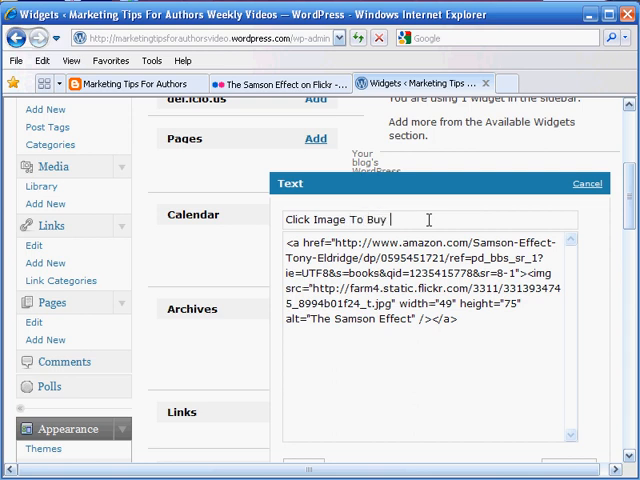
{"action": "type", "text": "Book"}
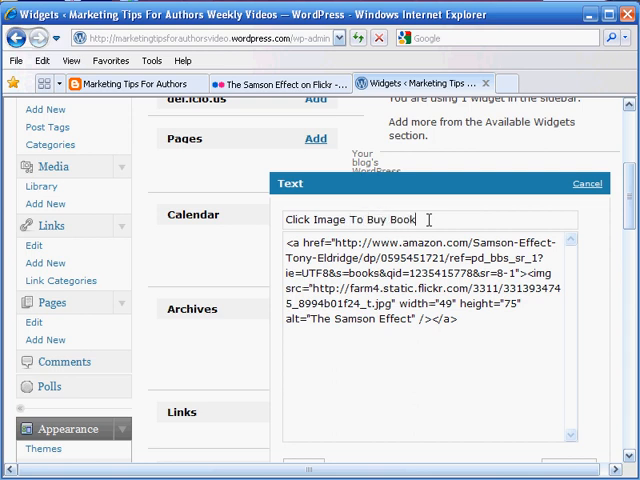
{"action": "mouse_move", "coordinate": [588, 348]}
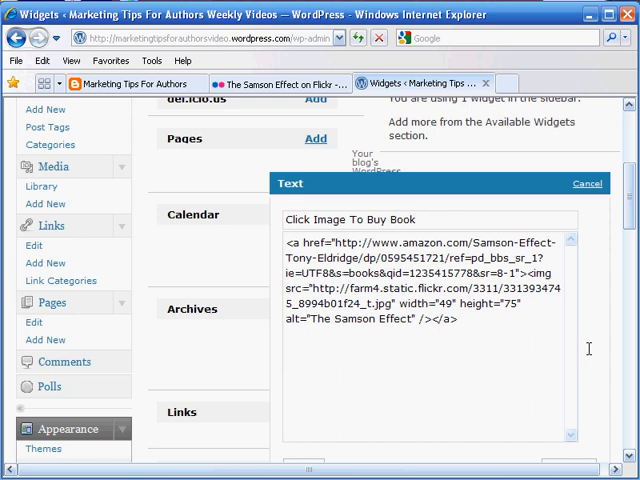
{"action": "scroll", "scroll_direction": "down", "scroll_amount": 3}
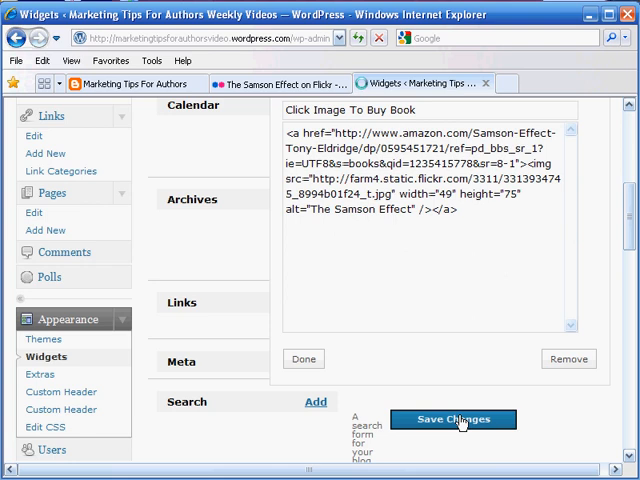
Save the sidebar widget changes.
{"action": "left_click", "coordinate": [454, 420]}
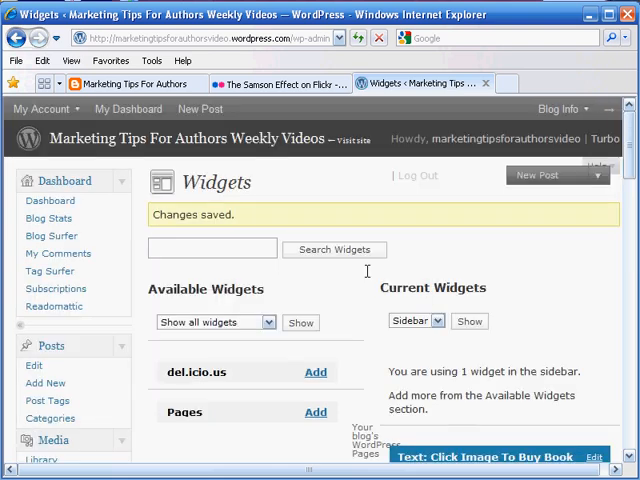
{"action": "mouse_move", "coordinate": [250, 140]}
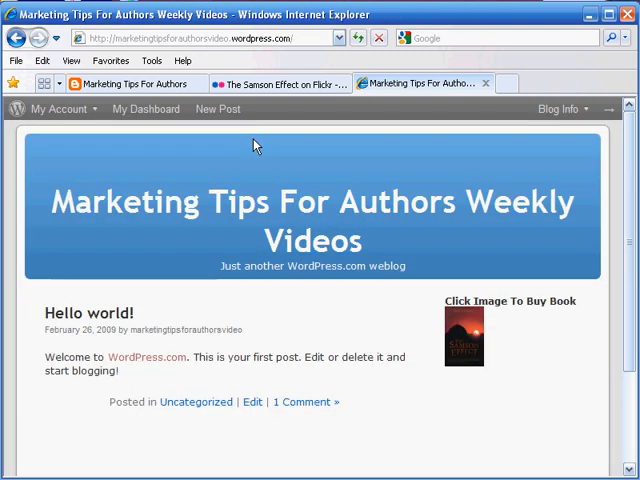
{"action": "mouse_move", "coordinate": [476, 290]}
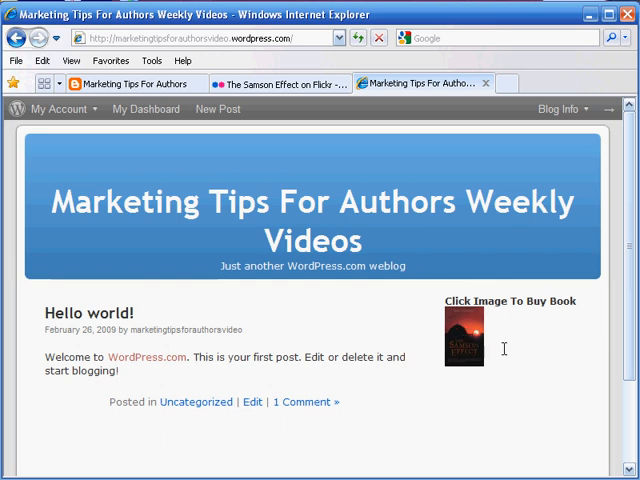
{"action": "mouse_move", "coordinate": [468, 348]}
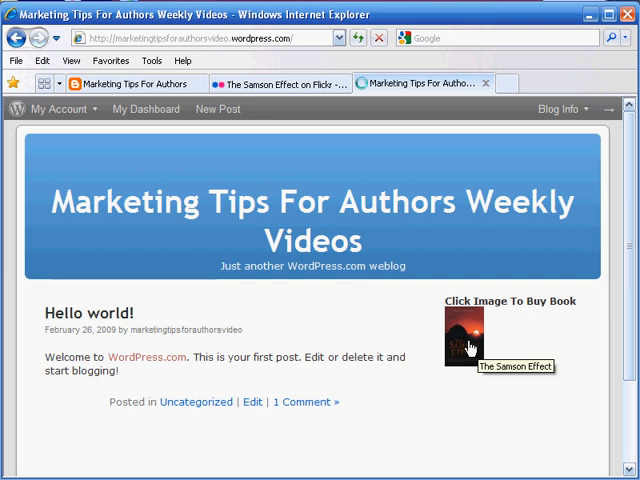
Follow the sidebar book cover to The Samson Effect page on Amazon.
{"action": "left_click", "coordinate": [464, 336]}
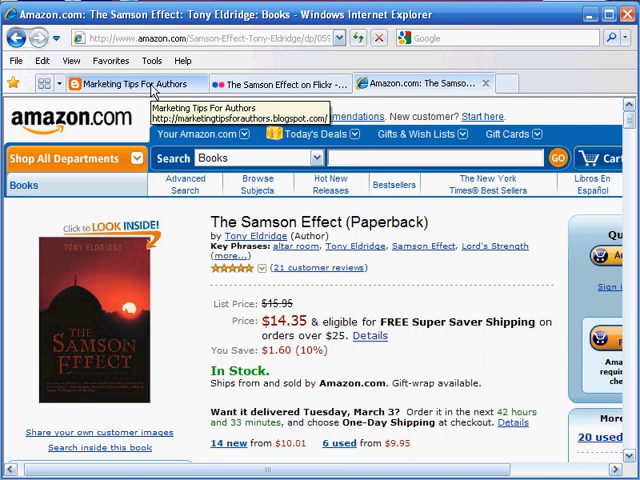
Switch to the Marketing Tips For Authors blog page.
{"action": "left_click", "coordinate": [136, 84]}
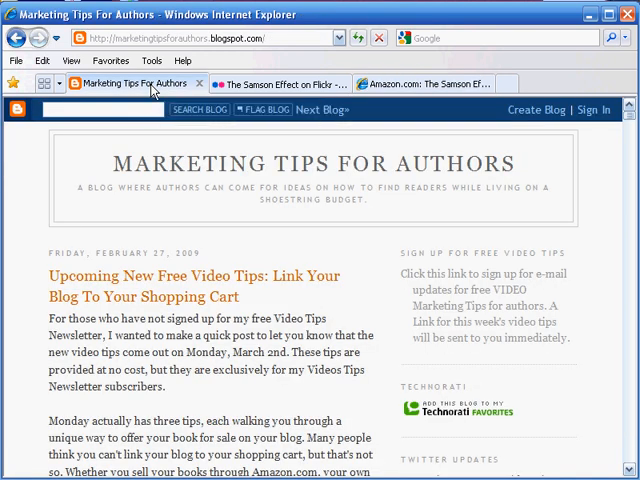
{"action": "mouse_move", "coordinate": [240, 276]}
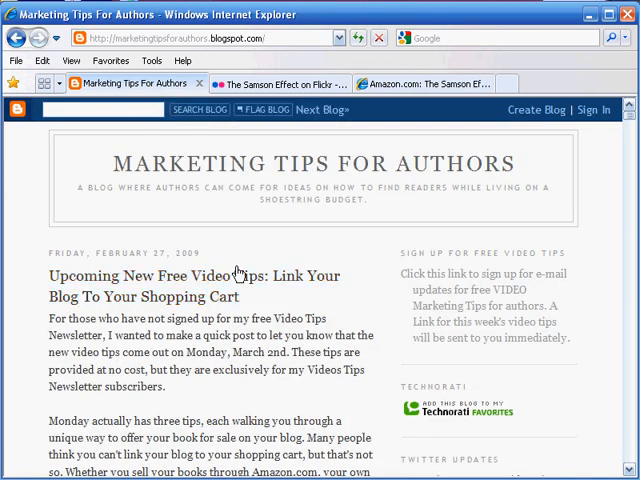